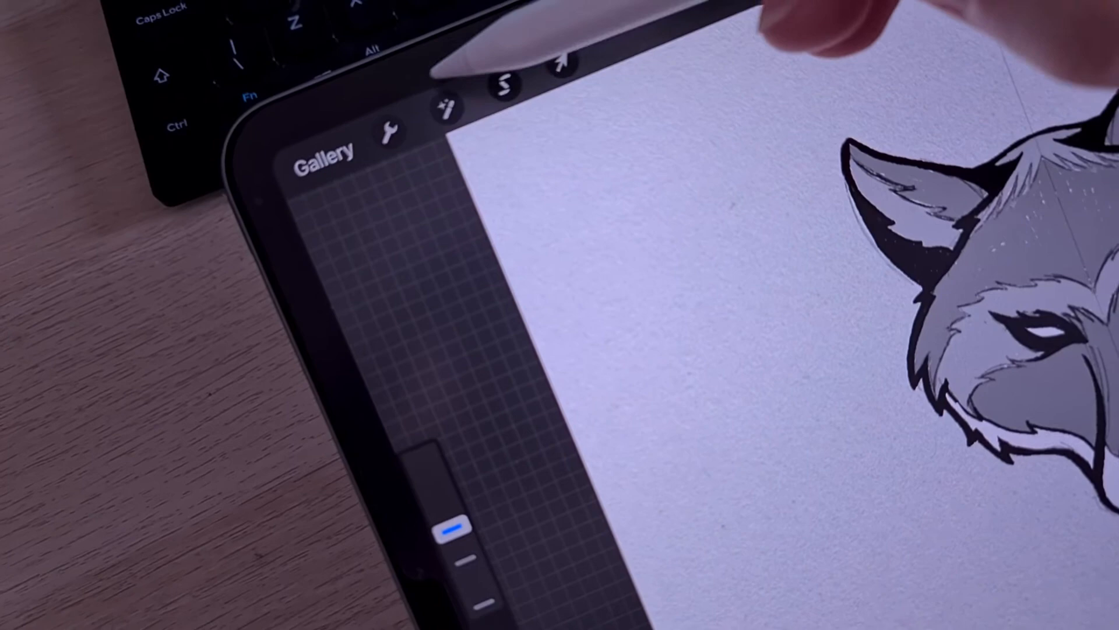
Fade the placed wolf reference image to 30% opacity and add a new layer for tracing
left_click(389, 128)
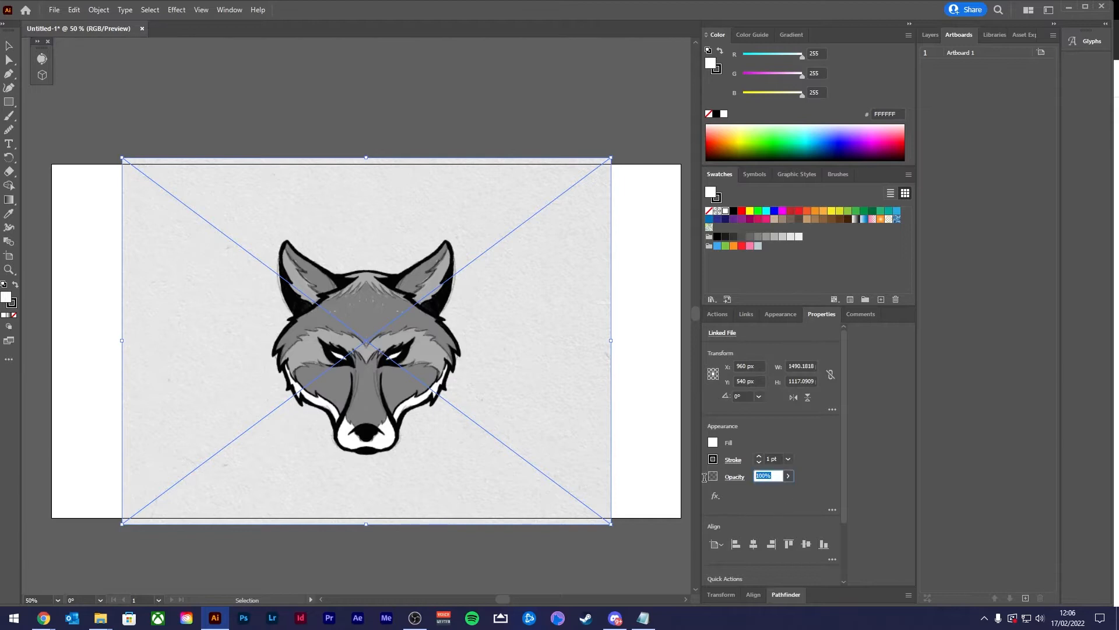
type("30")
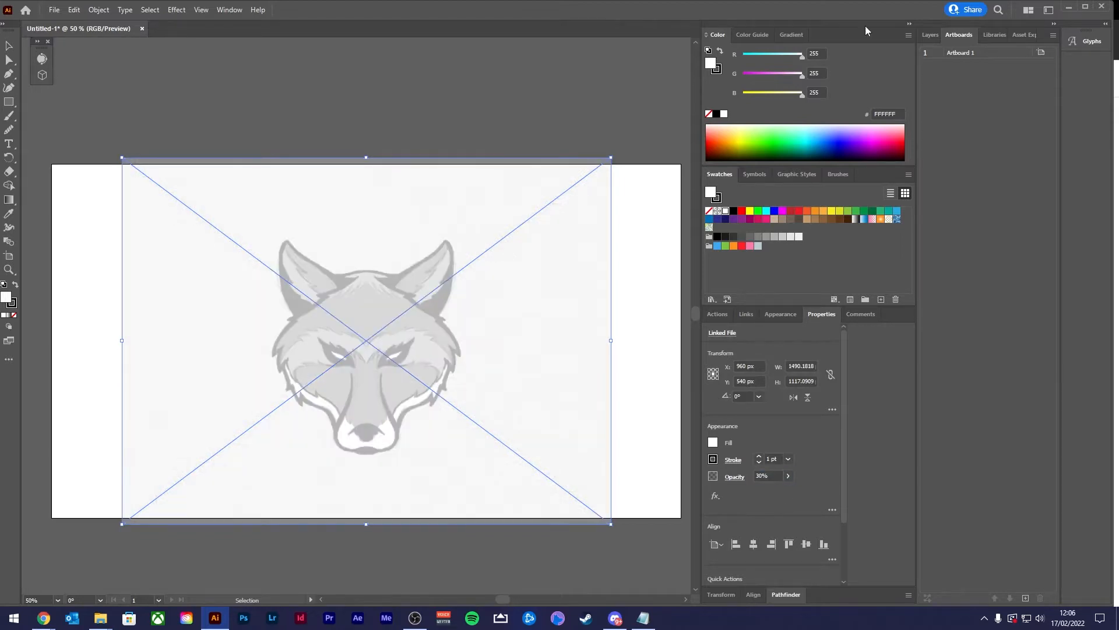
left_click(930, 35)
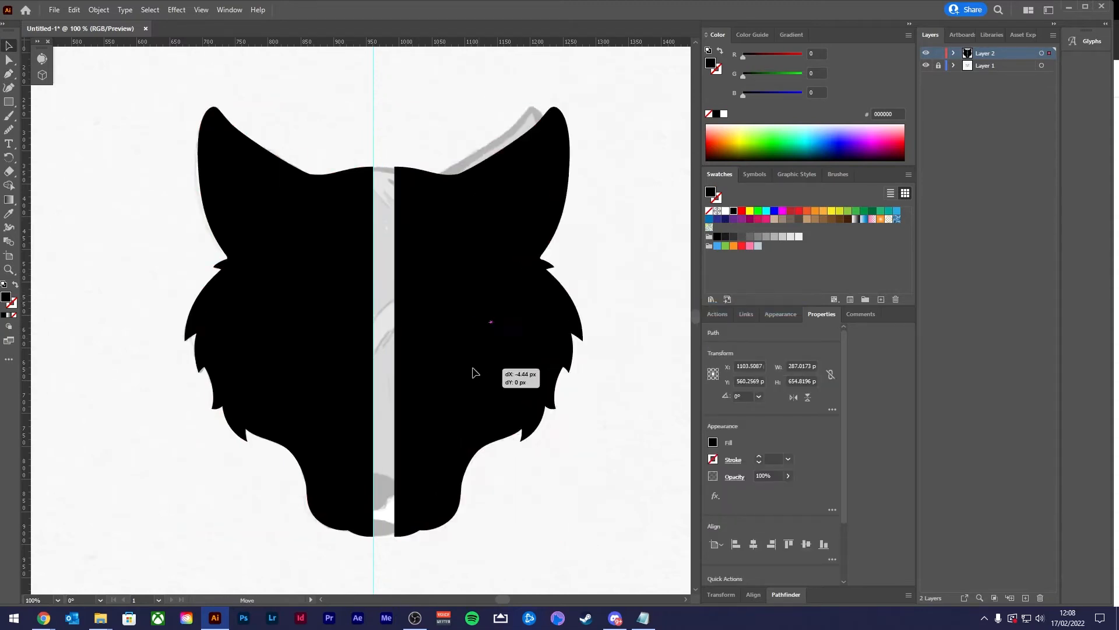
Line up the mirrored silhouette half at the centre to form the symmetrical black head
left_click(98, 9)
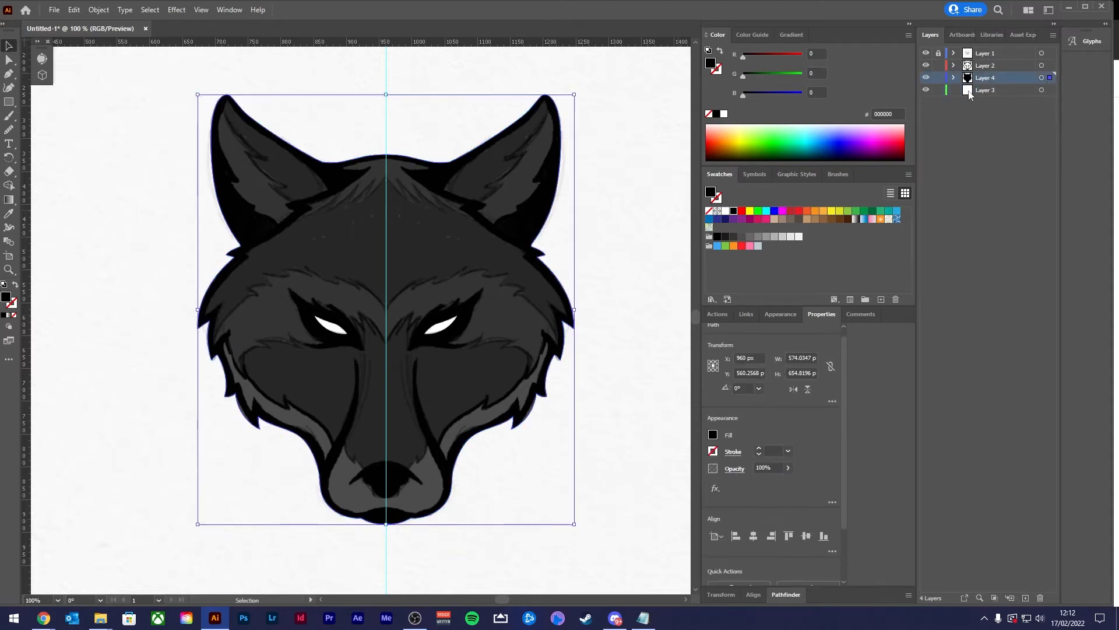
Lock the black silhouette layer and recolour the fur shapes orange in the Color Picker
left_click(986, 89)
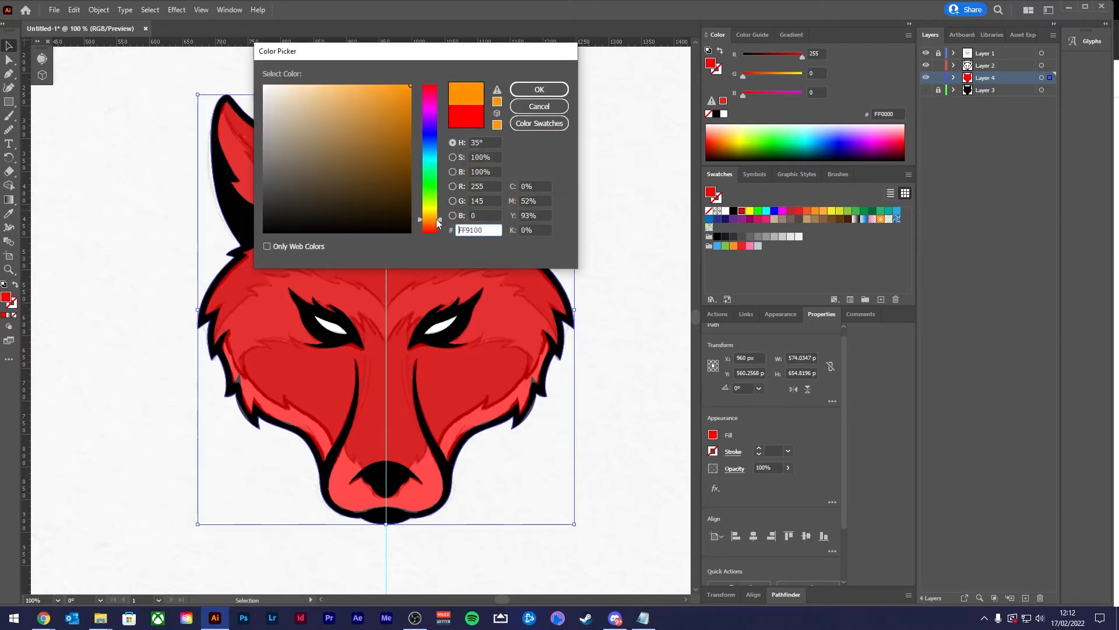
left_click(539, 89)
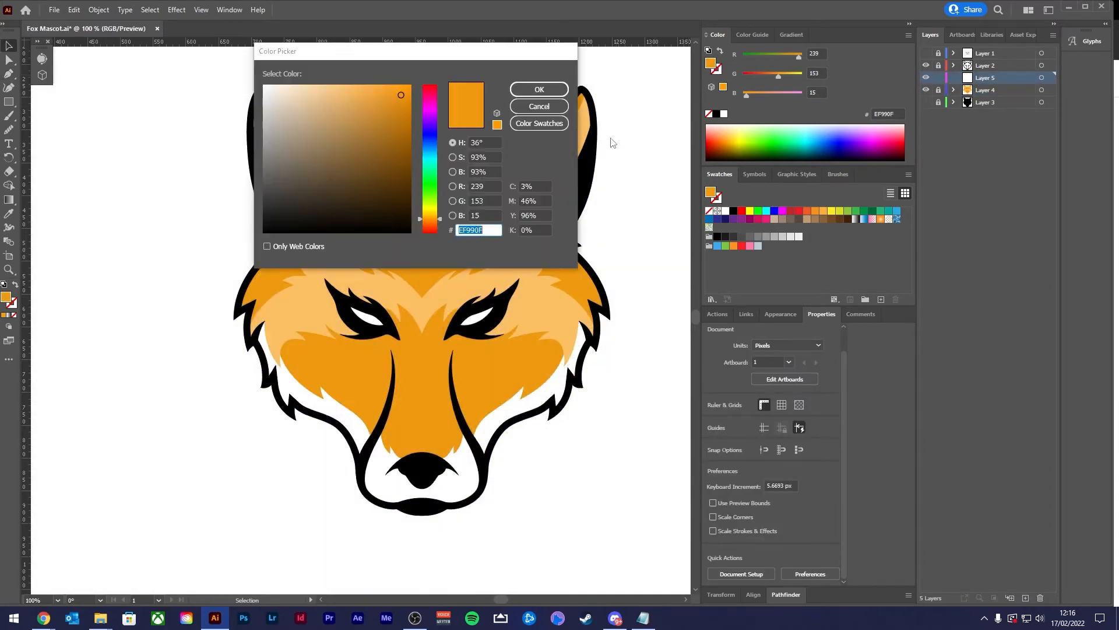
Draw darker orange eye shadow shapes and a lighter orange muzzle highlight on the fox face
left_click(538, 89)
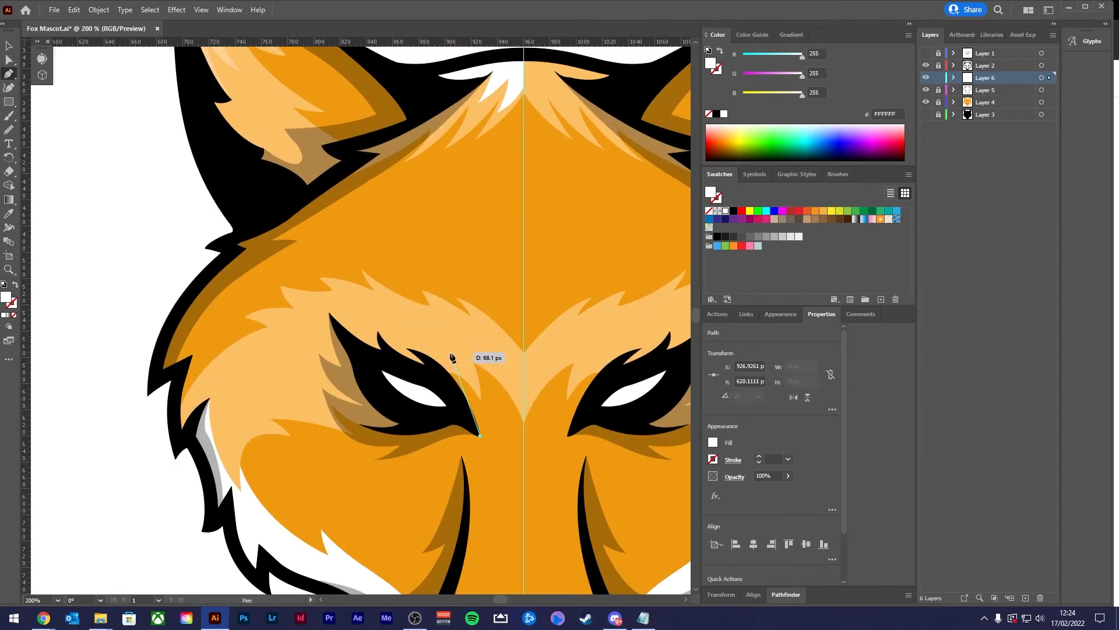
left_click(330, 317)
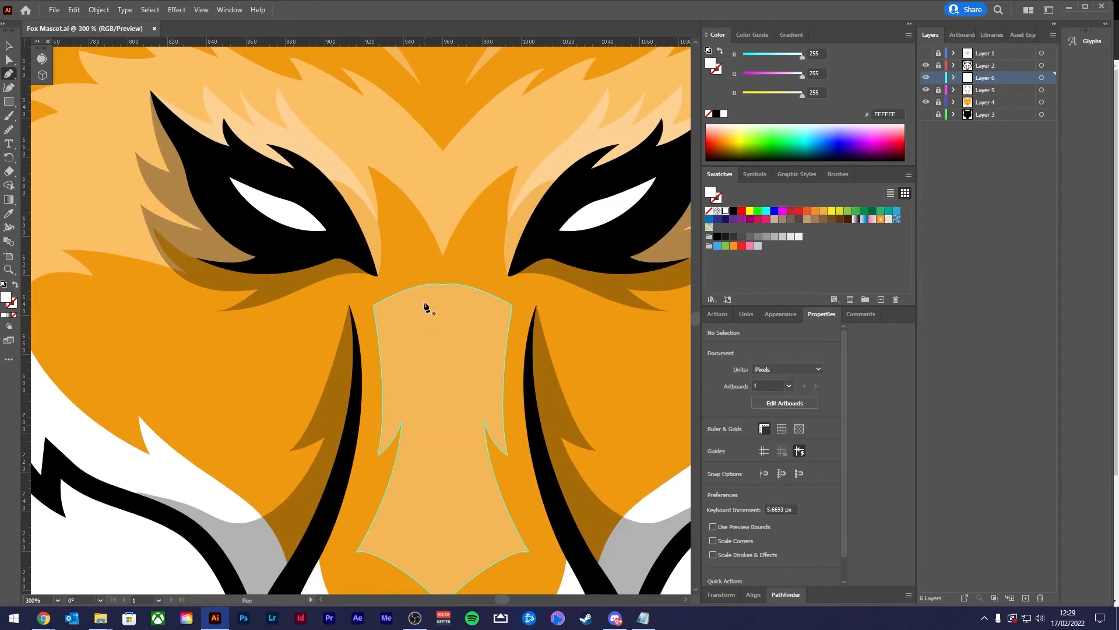
left_click(442, 277)
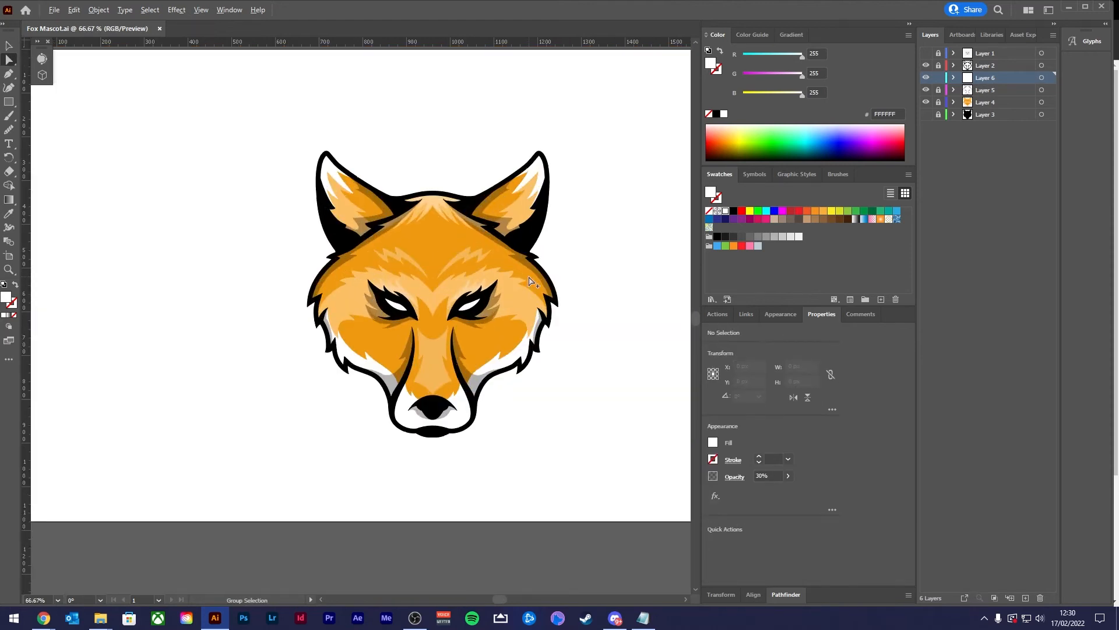
Unlock the silhouette and apply Offset Path 10 px with chosen corner joins for a thicker outline
left_click(938, 77)
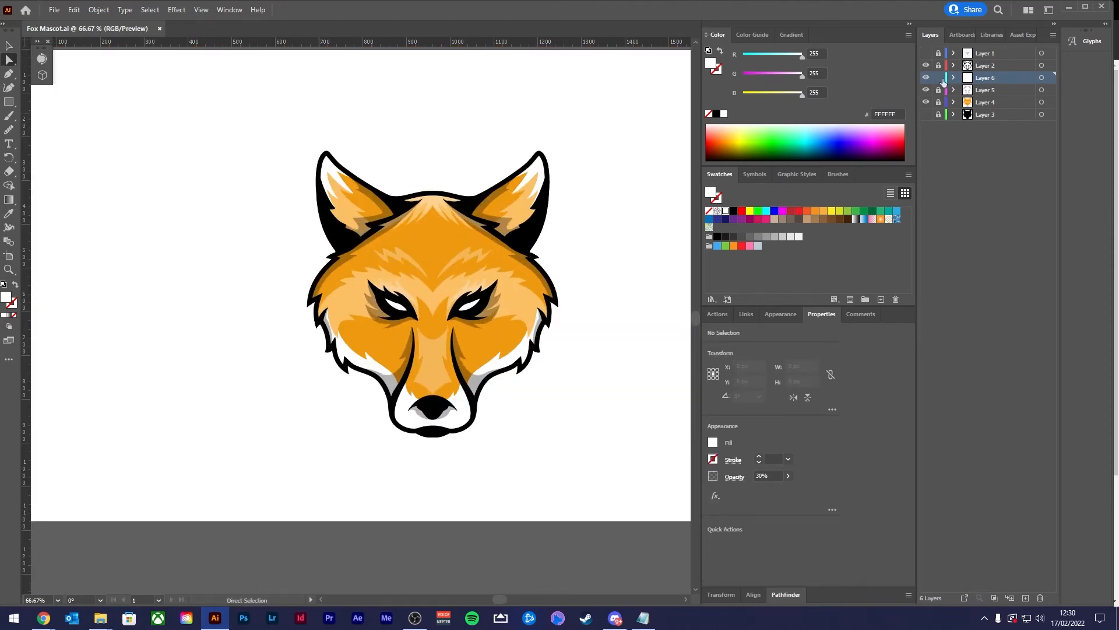
left_click(986, 114)
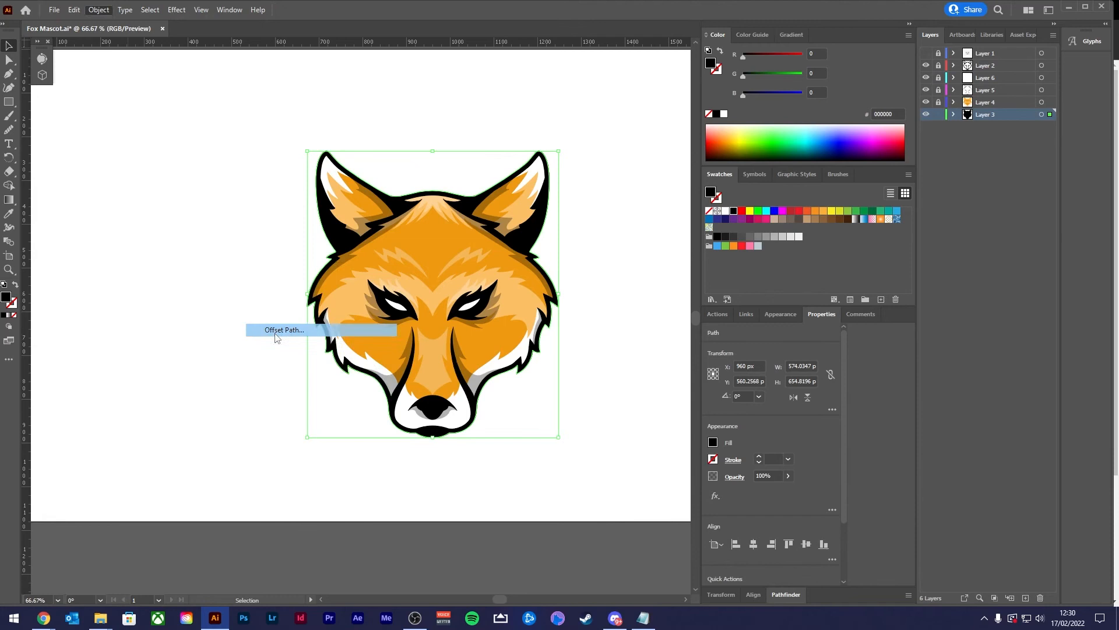
left_click(283, 330)
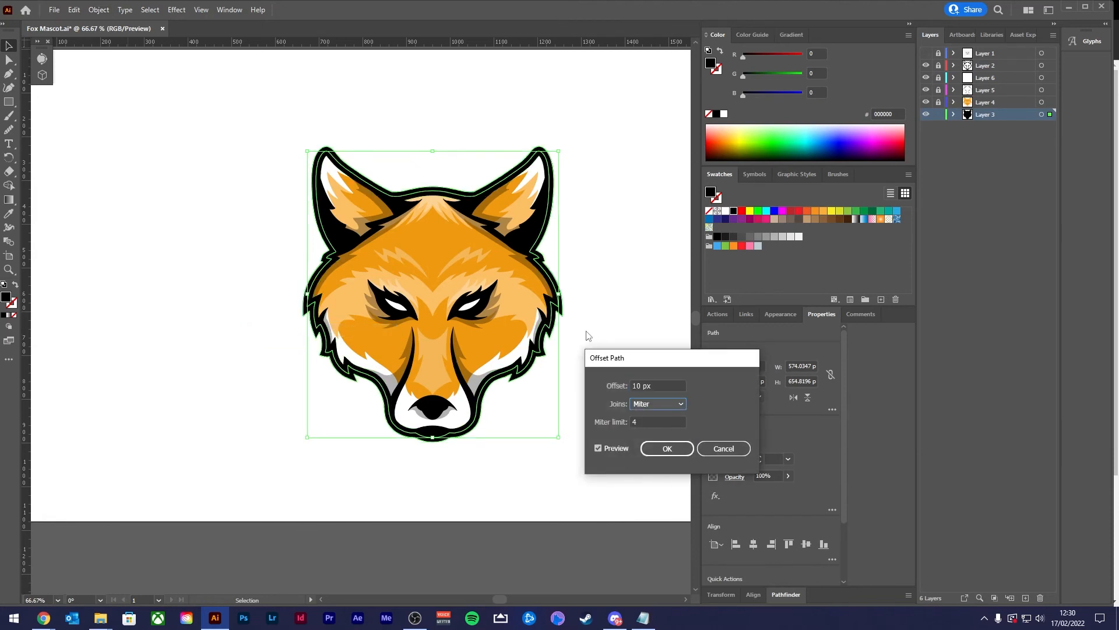
left_click(666, 449)
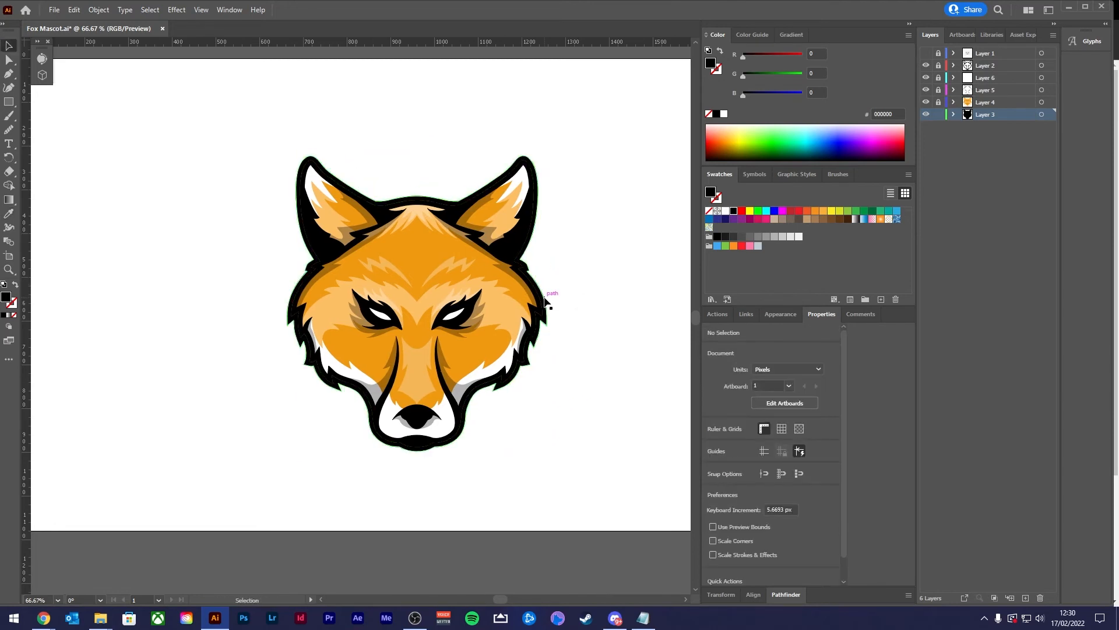
Offset the silhouette again for an outer border, fill it orange, and add a new layer
left_click(98, 10)
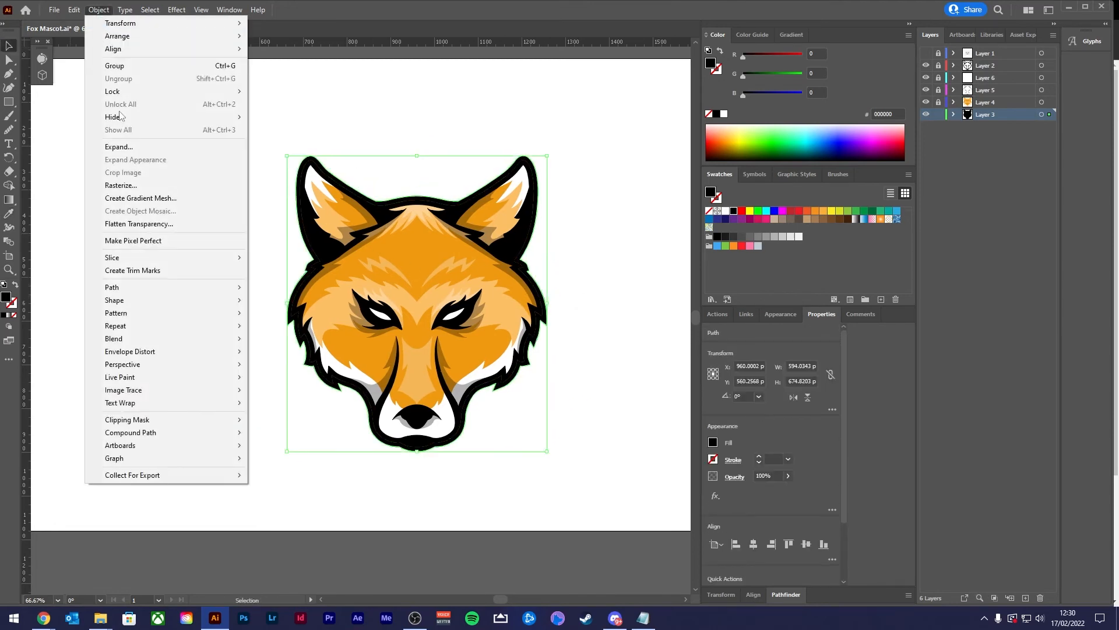
left_click(111, 286)
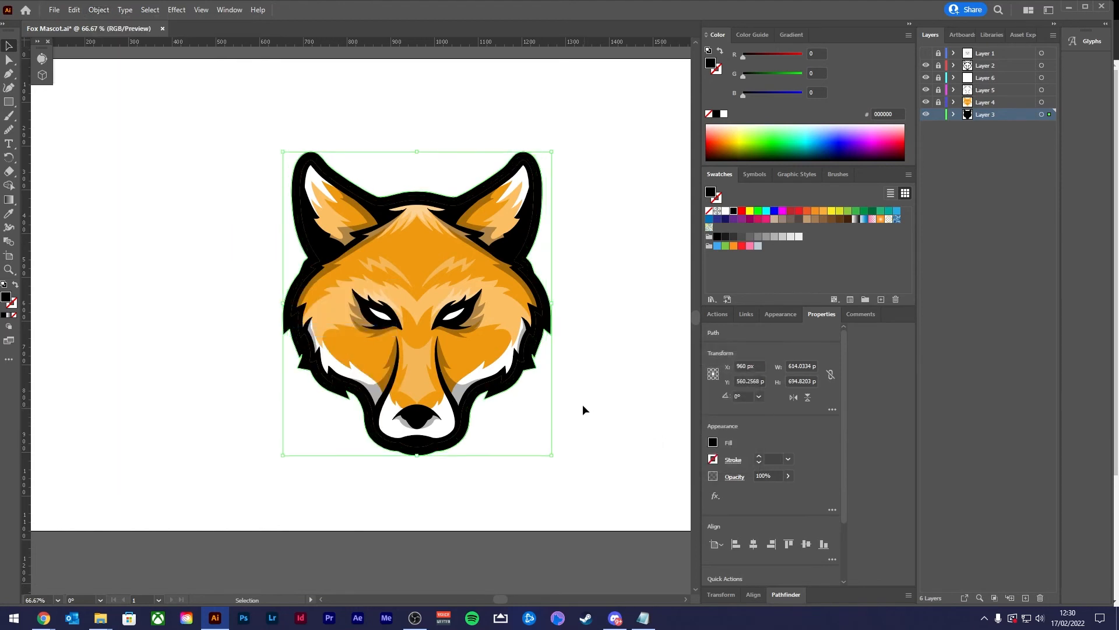
left_click(578, 255)
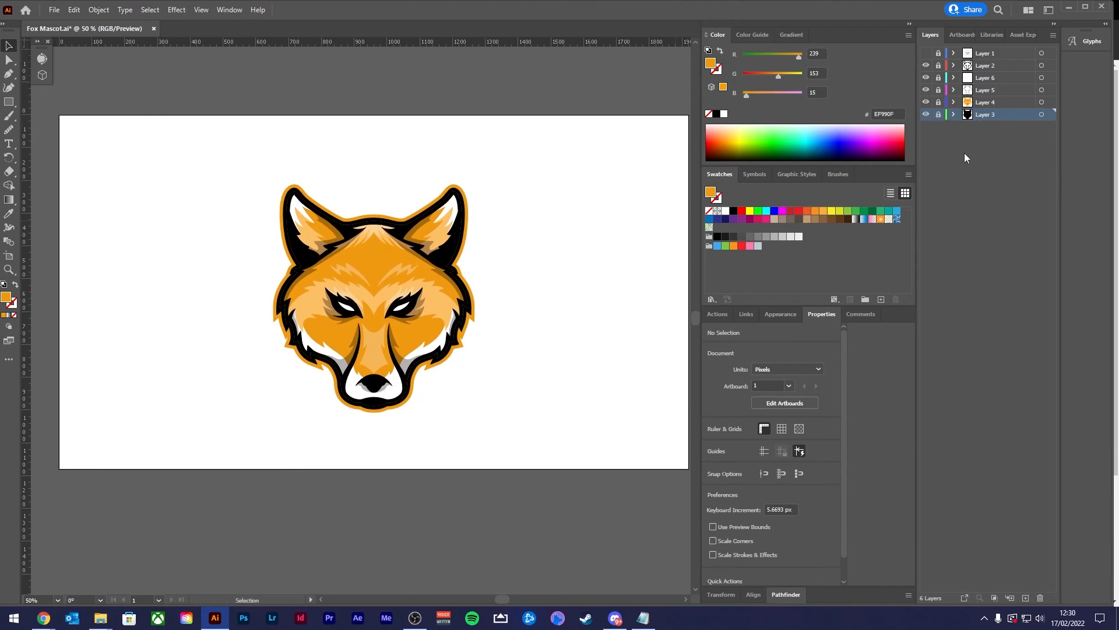
left_click(1011, 597)
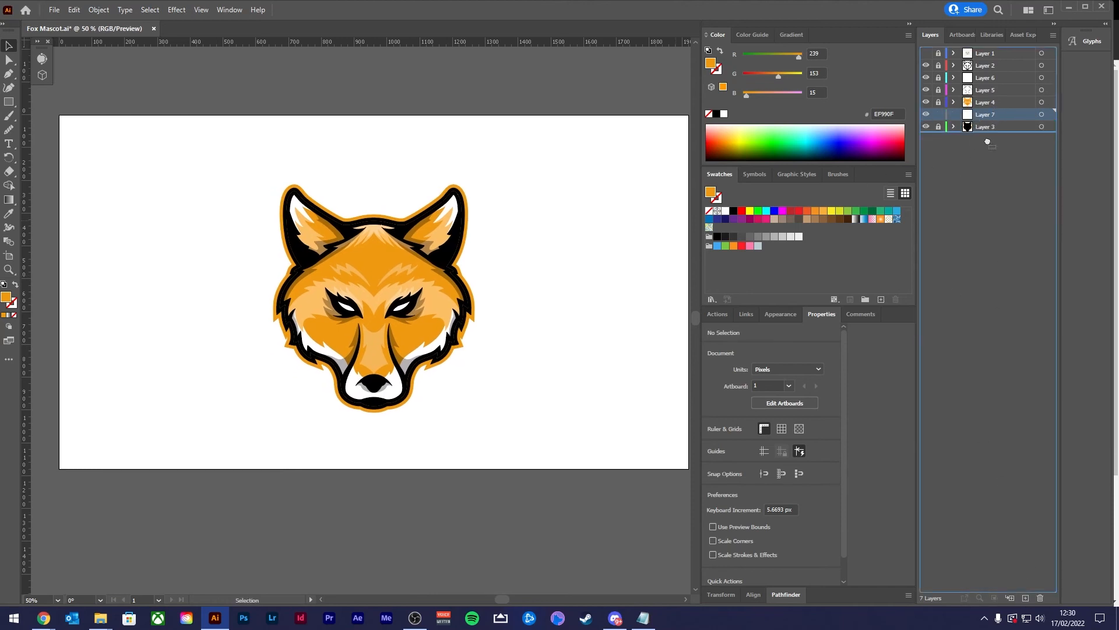